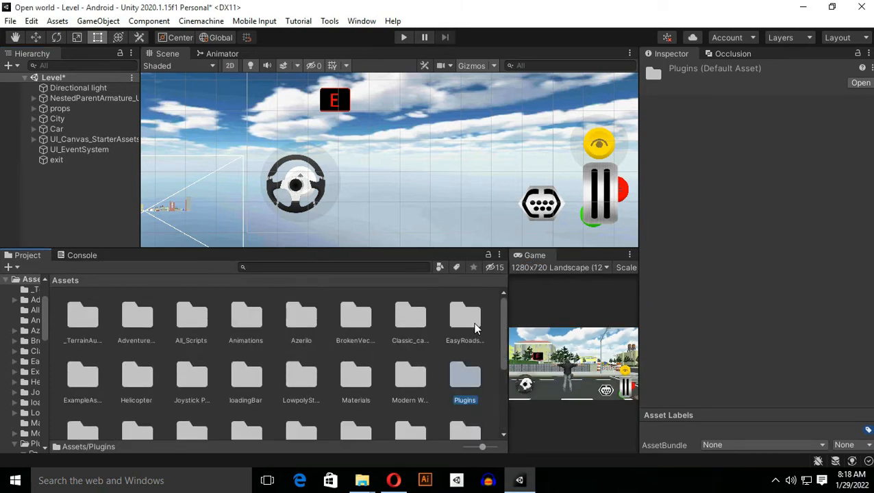
Search the project for 'simpl' and open the SimpleInput > Prefabs folder.
left_click(336, 267)
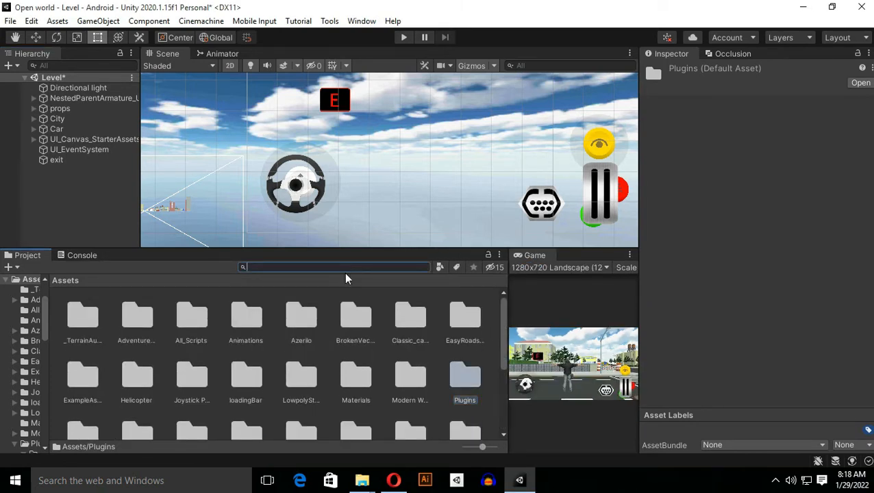
type("simple")
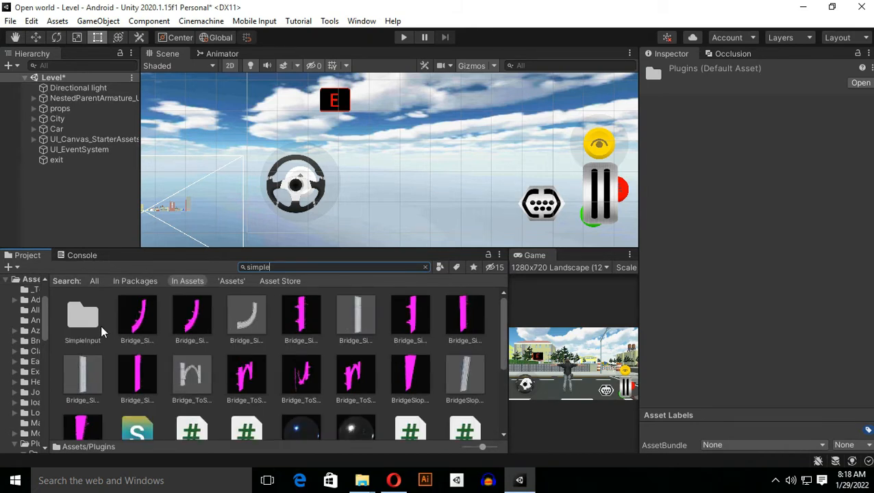
left_click(82, 315)
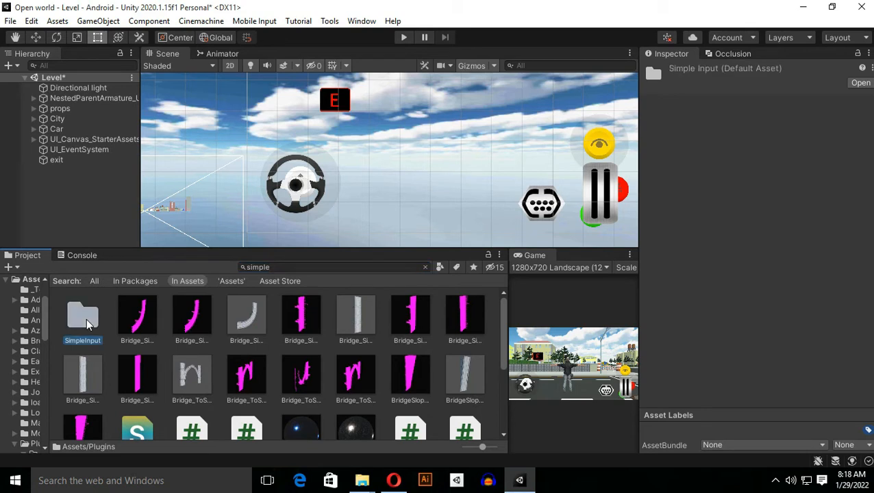
double_click(82, 319)
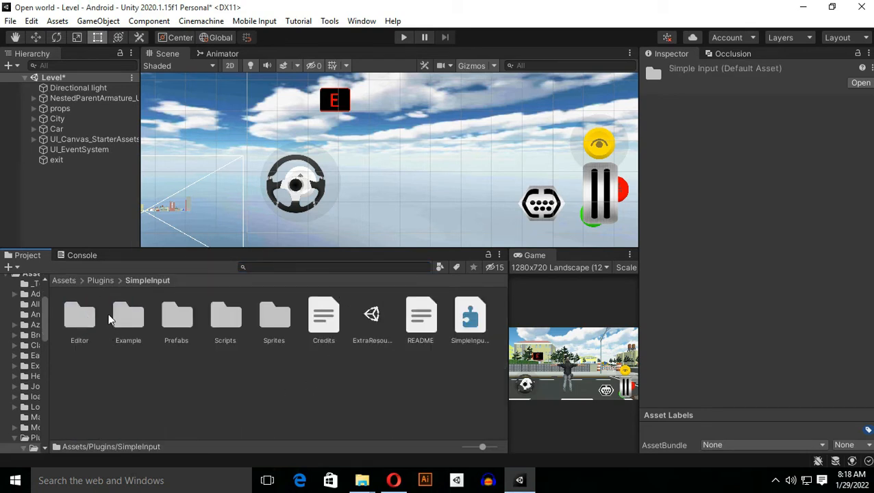
mouse_move(201, 353)
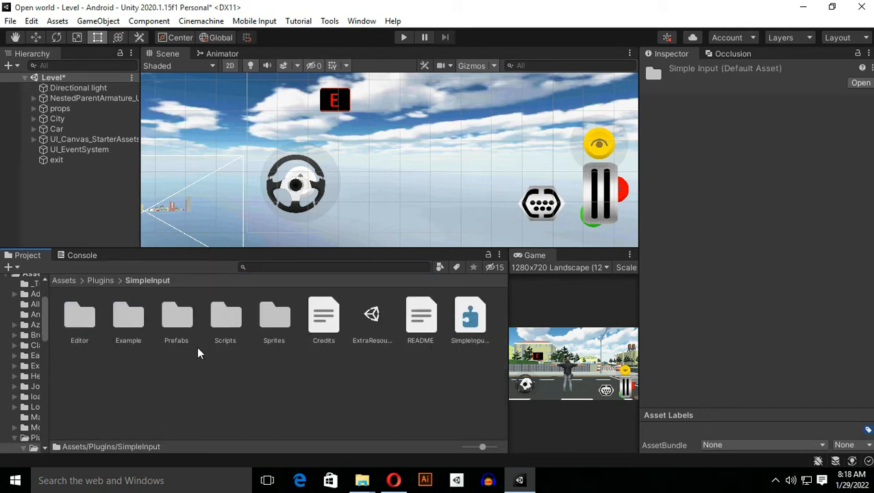
double_click(176, 315)
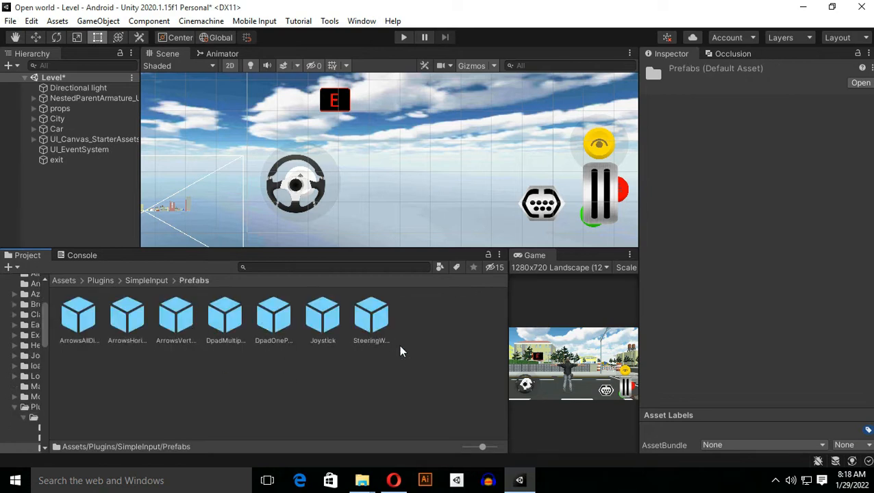
mouse_move(37, 130)
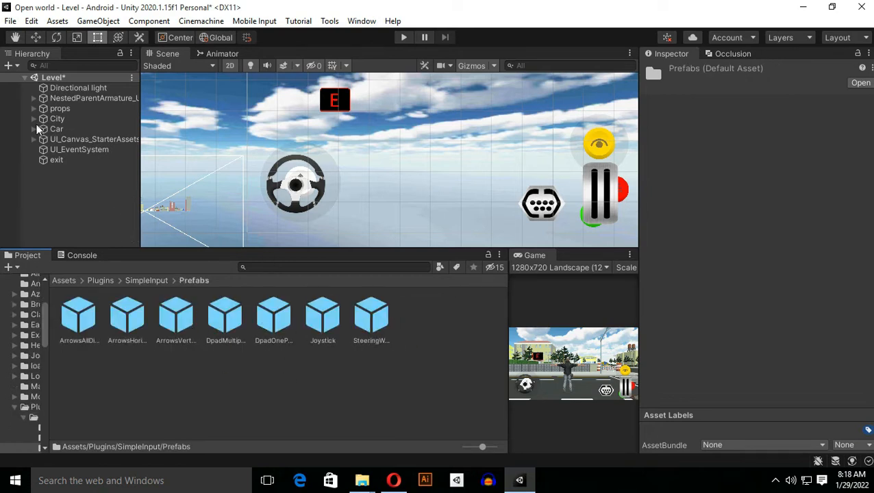
Drop the Joystick prefab under car UI, nudge it near the steering wheel, restore 2D view.
left_click(36, 140)
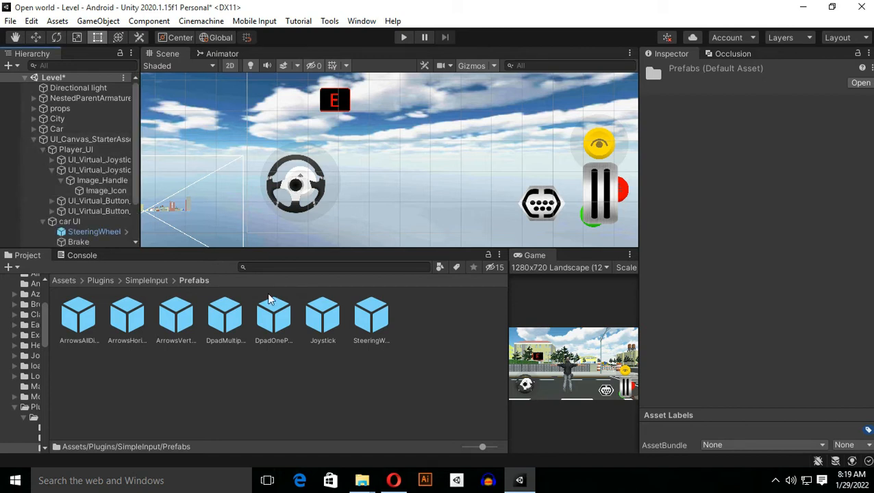
mouse_move(320, 322)
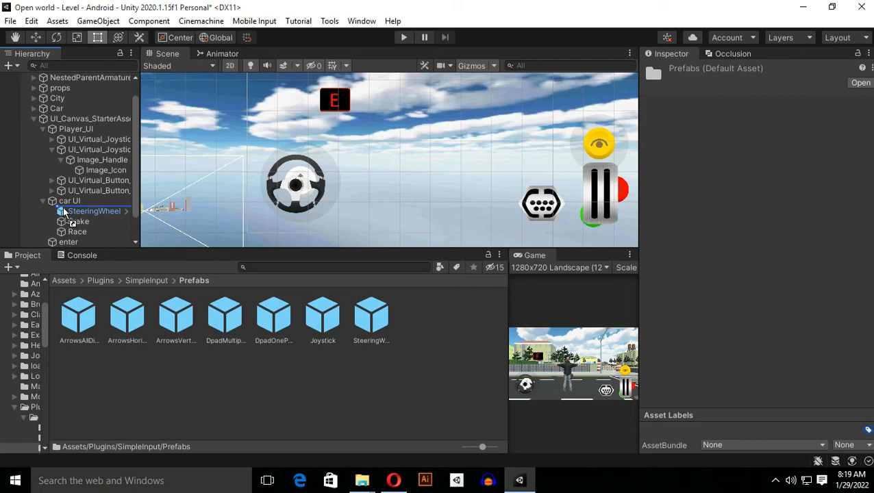
left_click(83, 210)
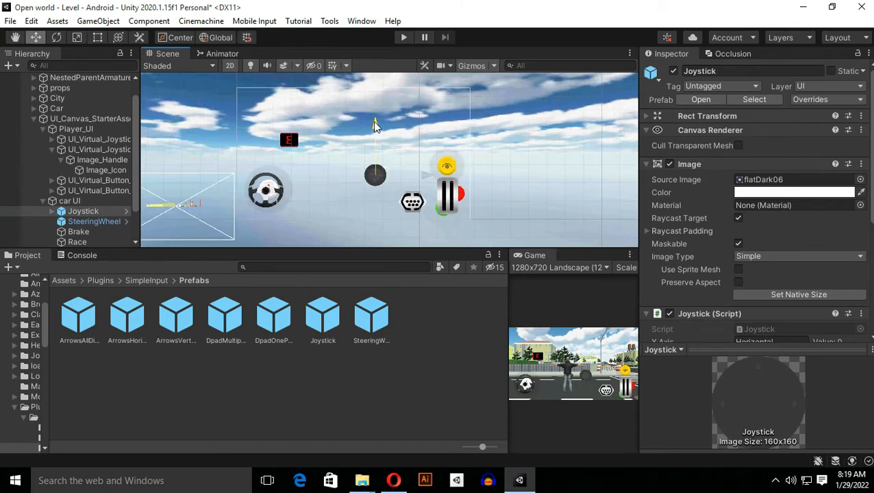
left_click_drag(376, 175, 346, 168)
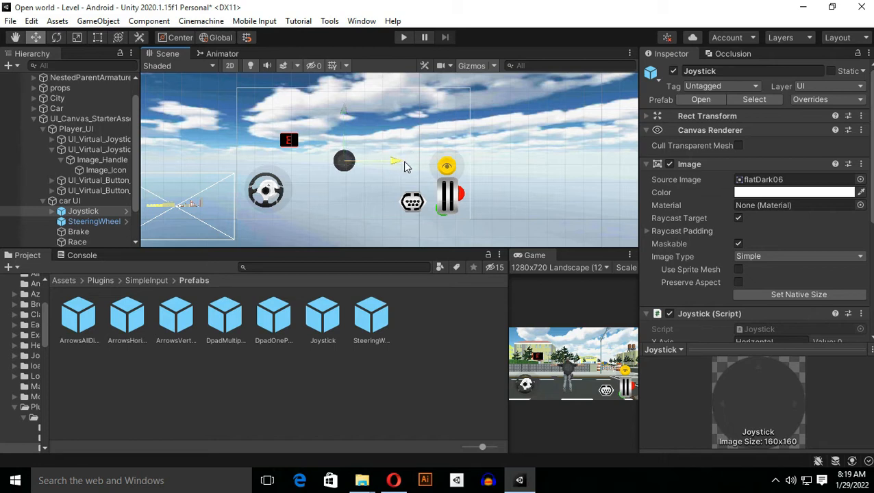
mouse_move(411, 159)
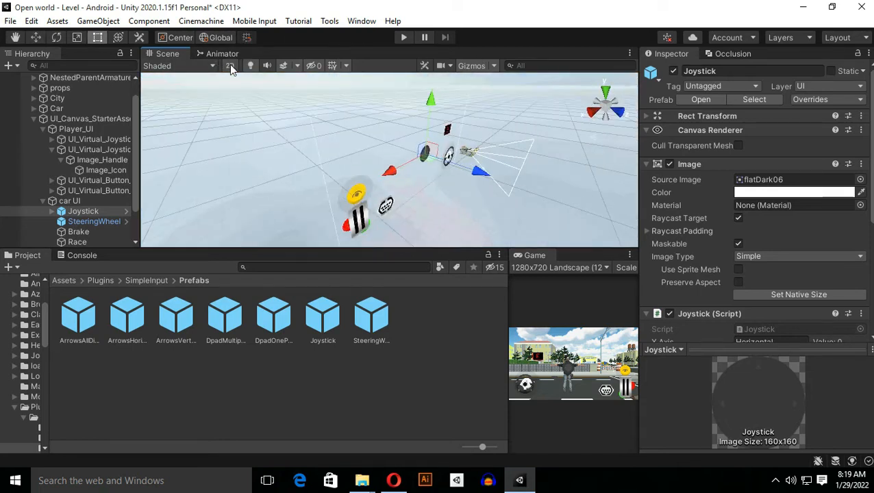
left_click(229, 65)
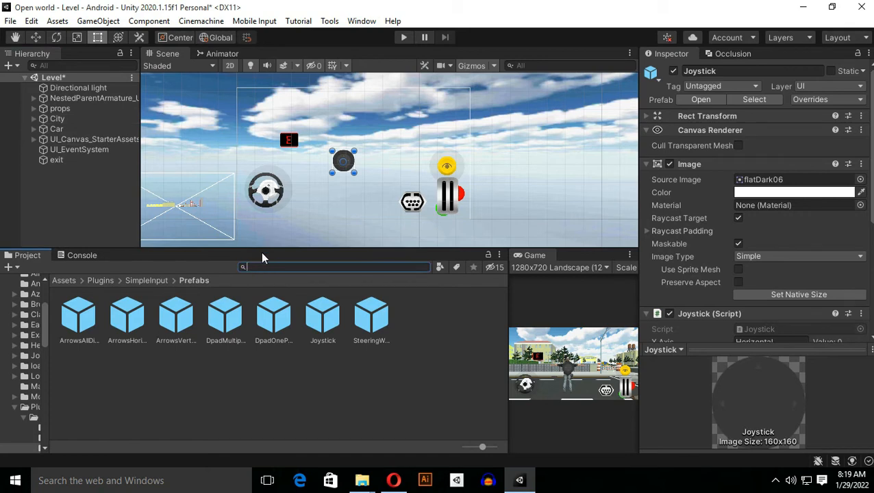
Search 'free', select the FreeLookCameraRig prefab, and reveal its Cameras Prefabs folder.
left_click(230, 65)
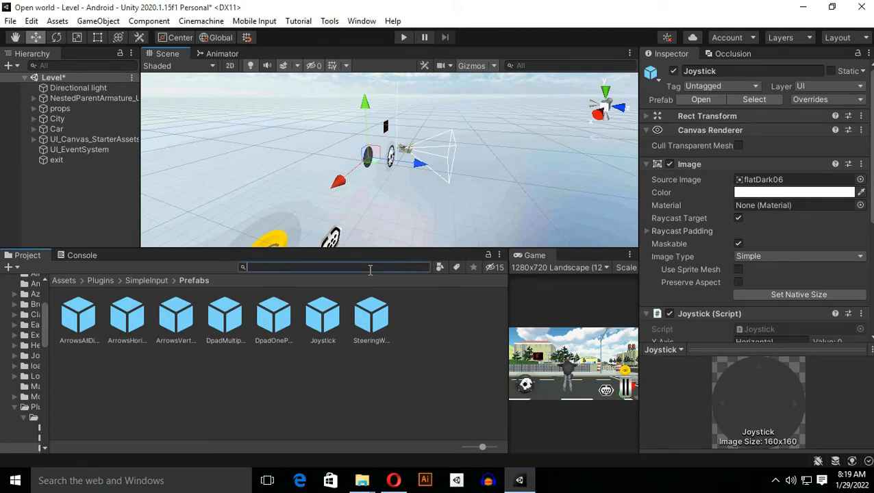
type("f")
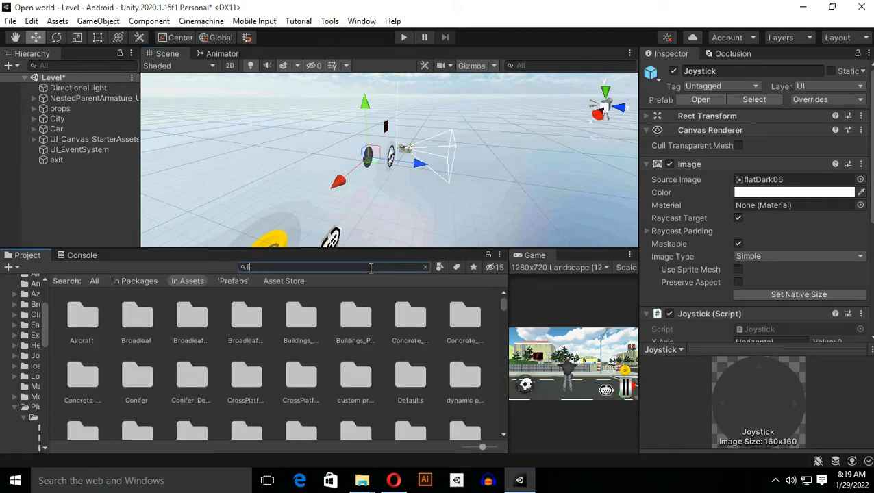
type("ree look")
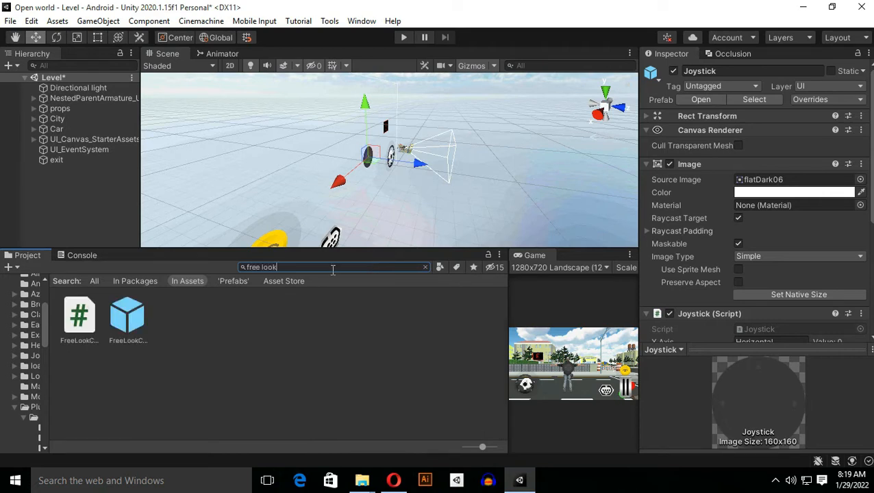
left_click(127, 315)
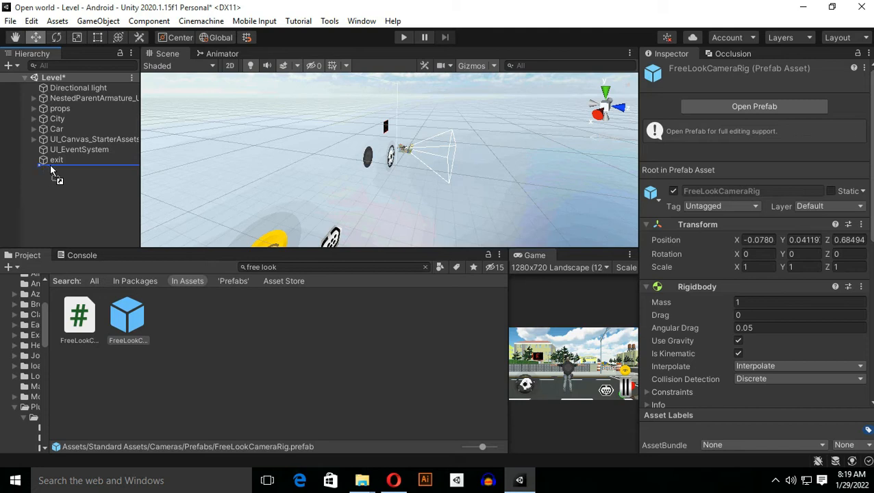
mouse_move(66, 171)
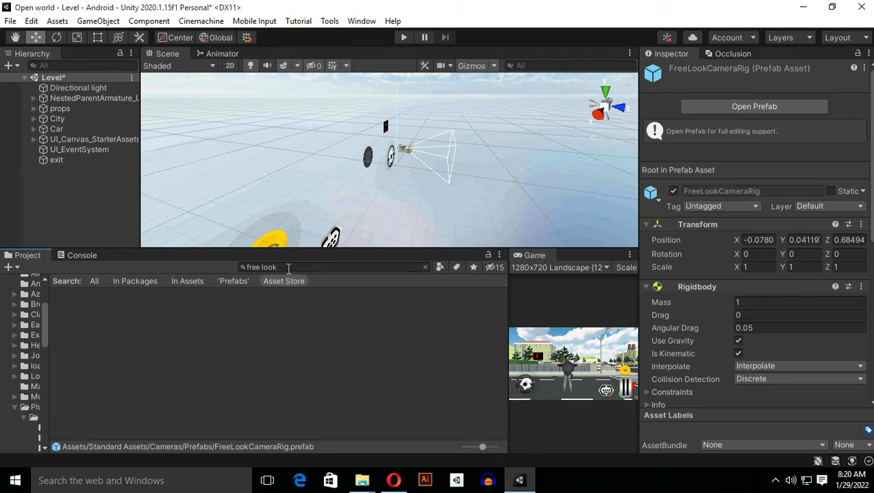
left_click(424, 267)
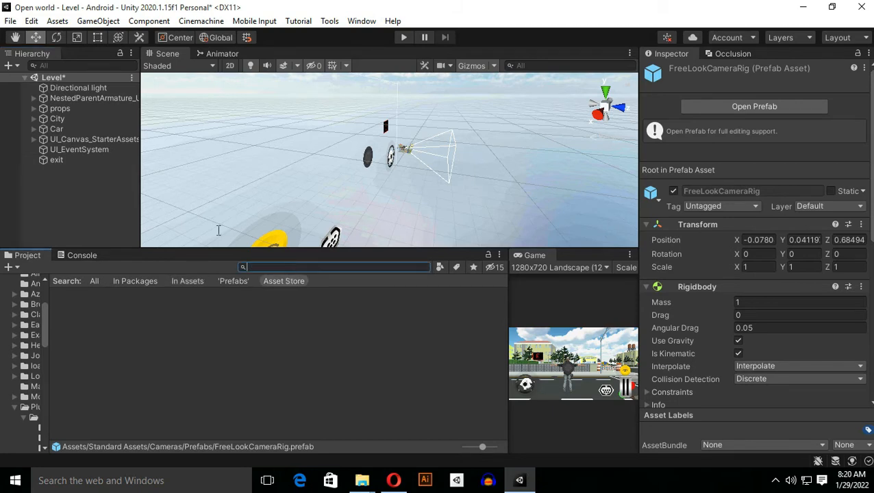
type("free")
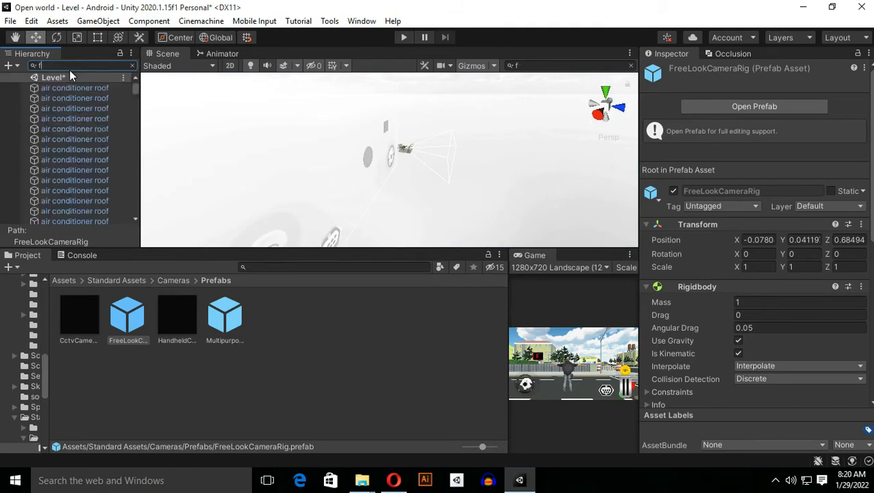
Drop the FreeLookCameraRig prefab into the Level hierarchy and select the new rig.
left_click(127, 65)
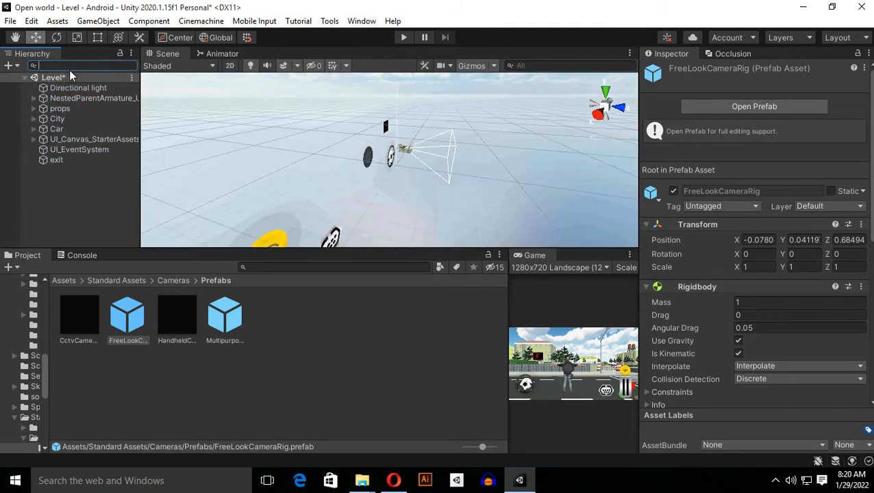
left_click(127, 315)
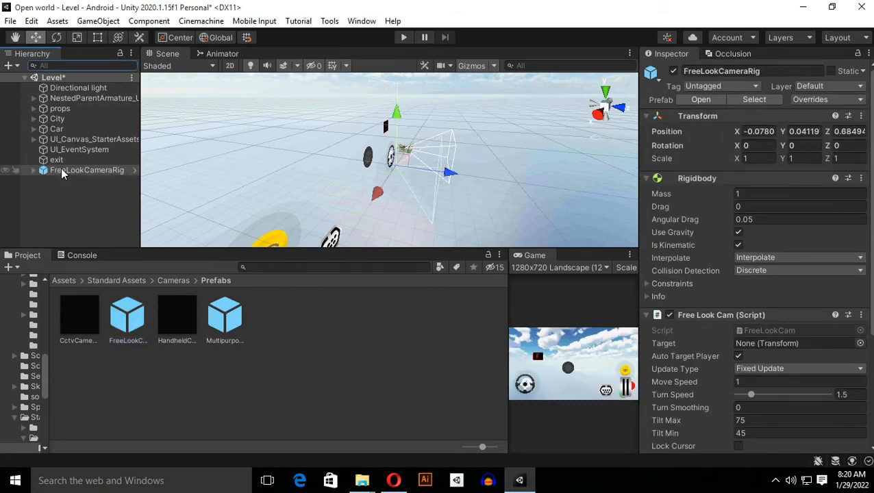
left_click(87, 170)
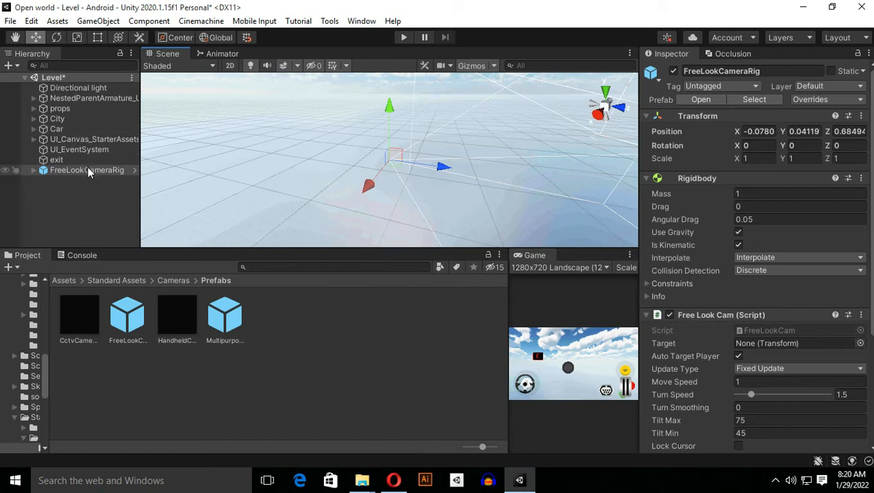
left_click(87, 170)
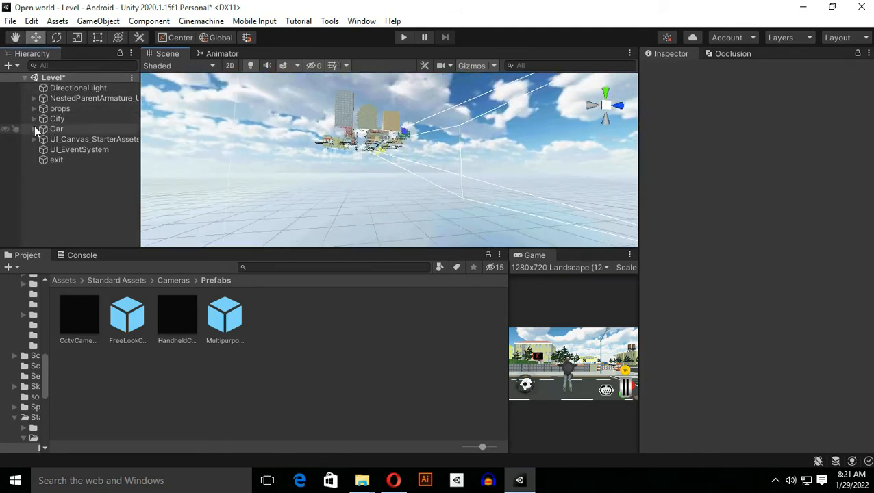
Create an empty object under the Car and rename it 'target'.
left_click(56, 128)
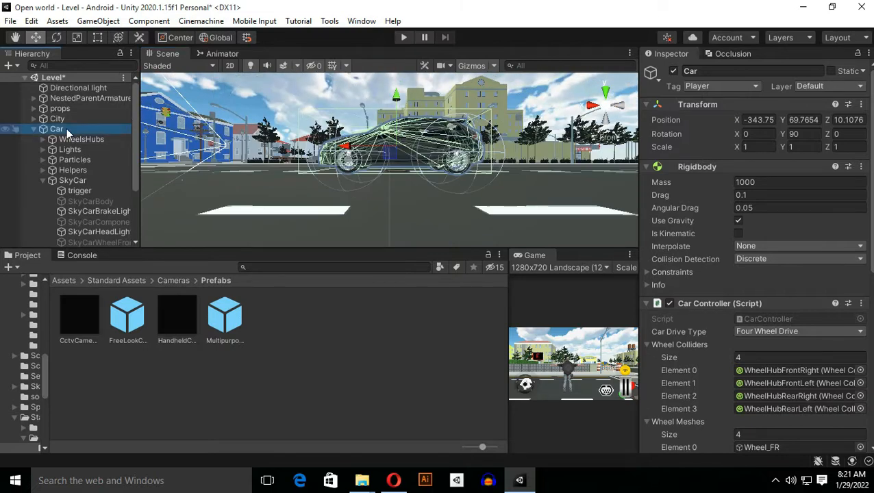
left_click(81, 242)
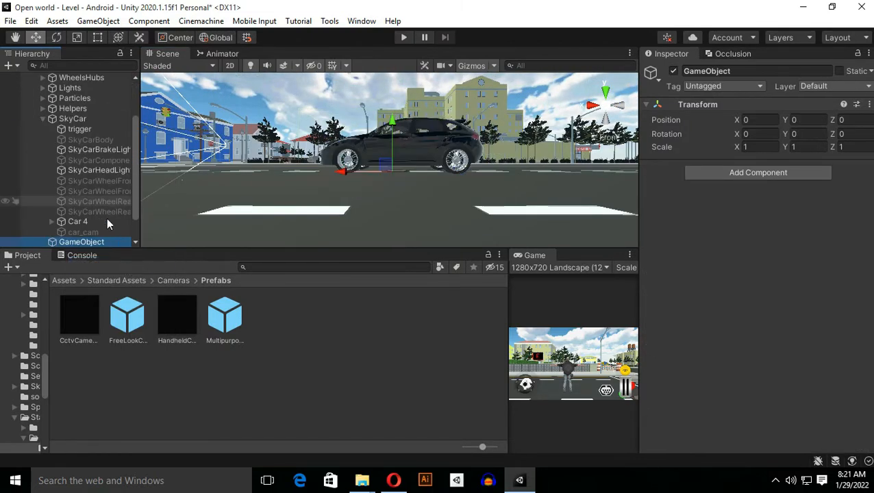
left_click(81, 242)
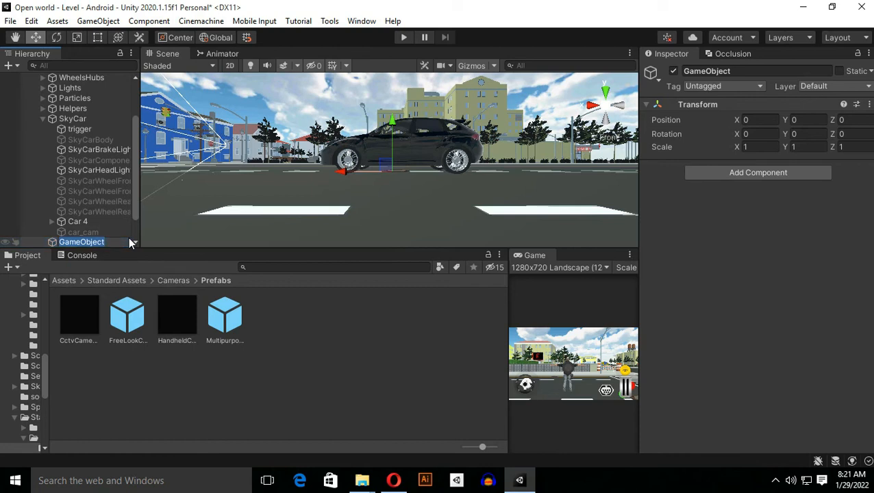
double_click(82, 241)
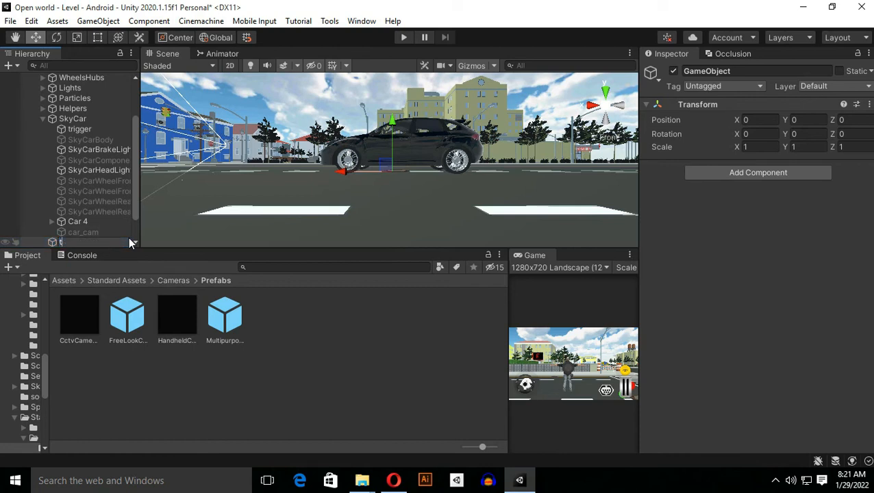
type("target")
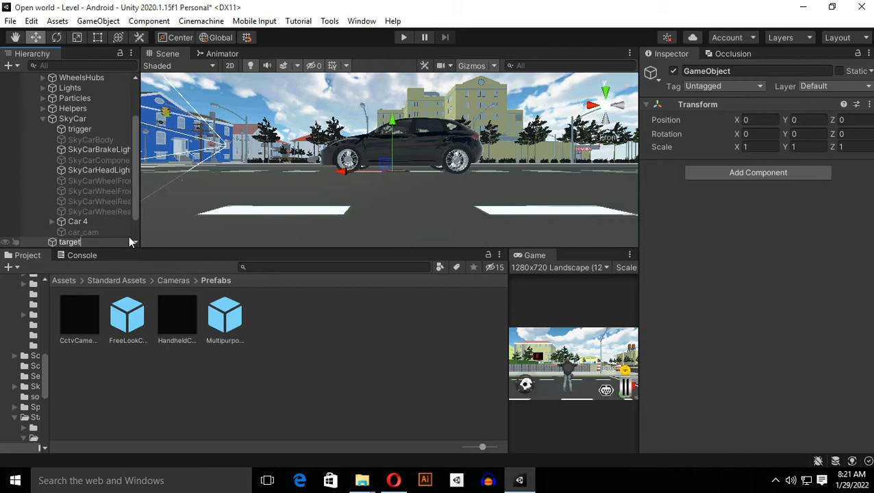
left_click(69, 242)
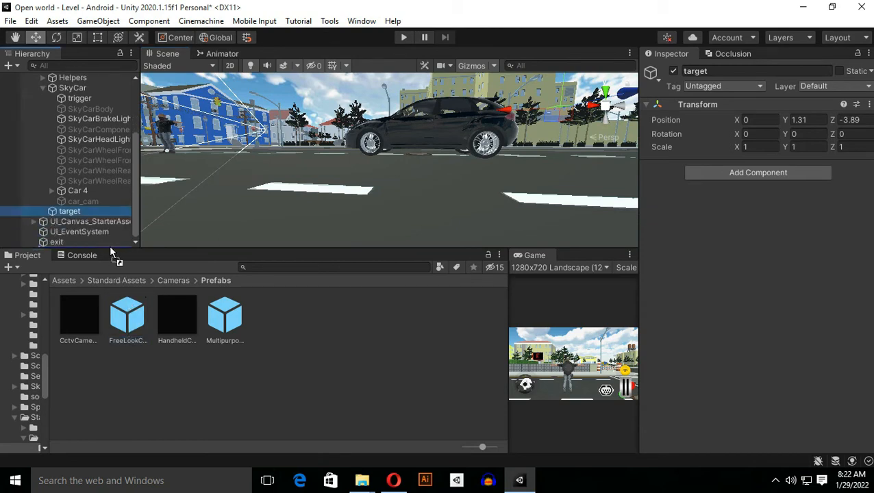
Nest the FreeLookCameraRig under target and show the rig's Free Look Cam settings.
left_click(96, 221)
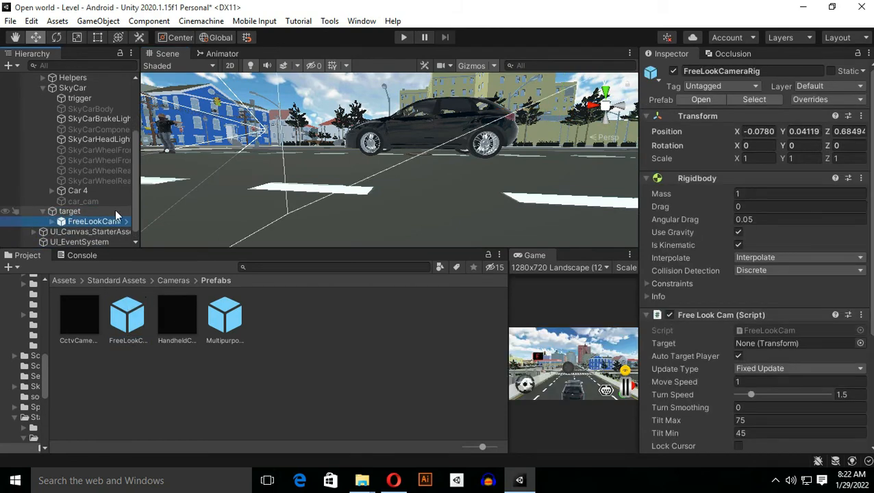
left_click(69, 211)
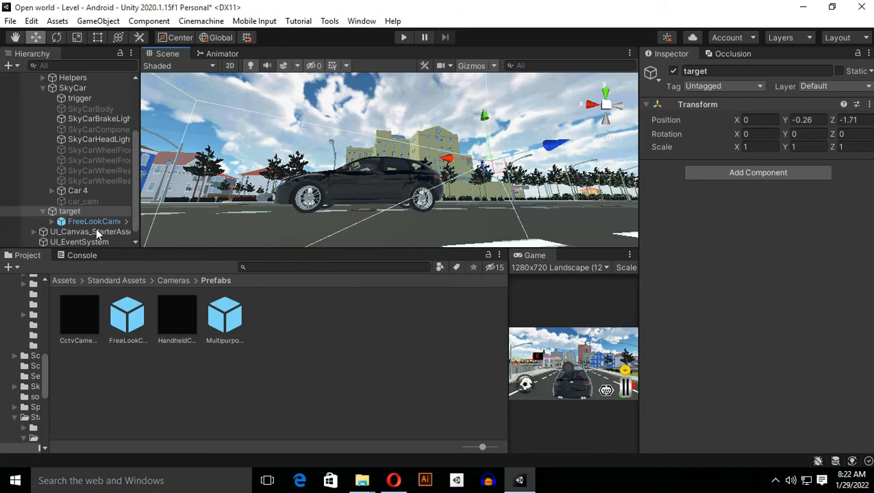
left_click(93, 221)
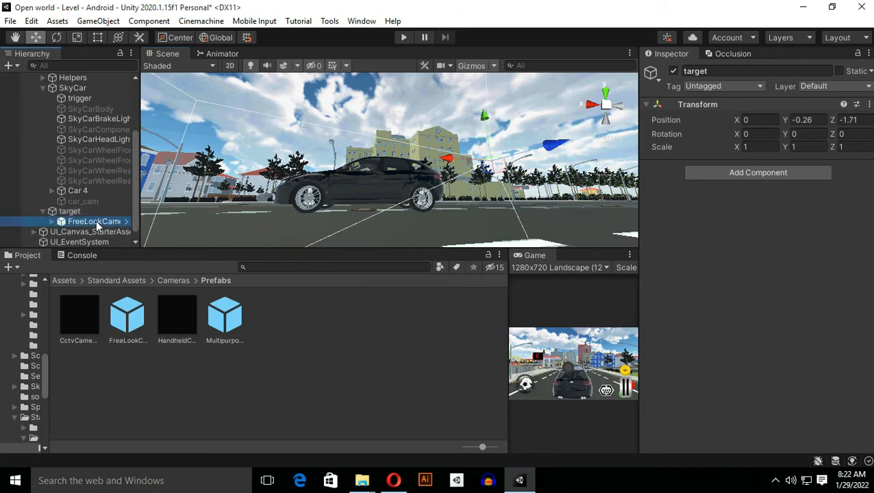
left_click(94, 222)
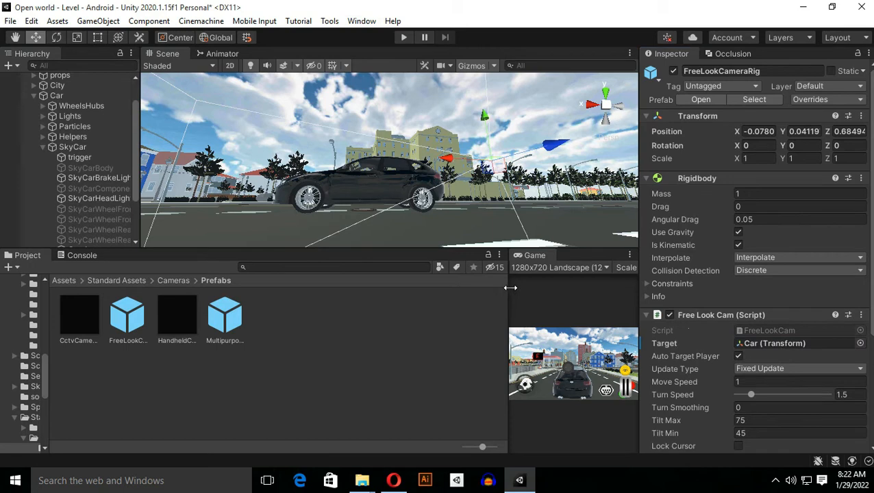
Enlarge the Game view and check Car_Cam on the trigger and exit objects.
left_click(535, 255)
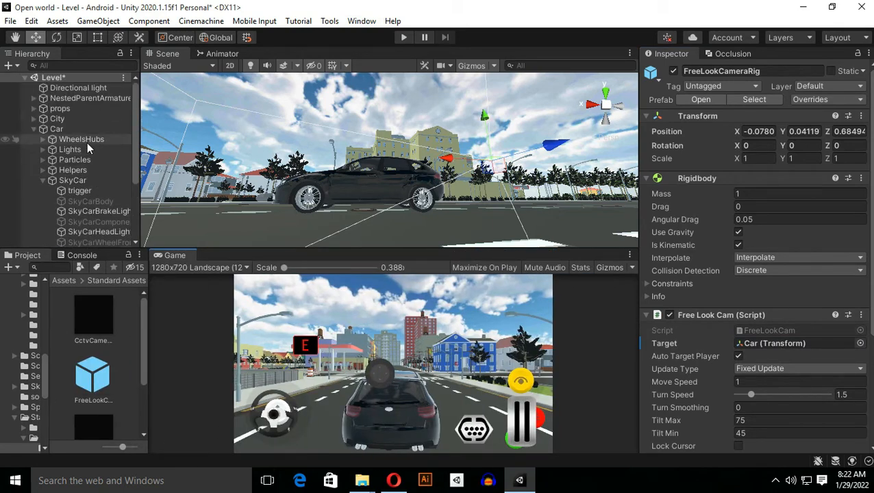
scroll("down", 3)
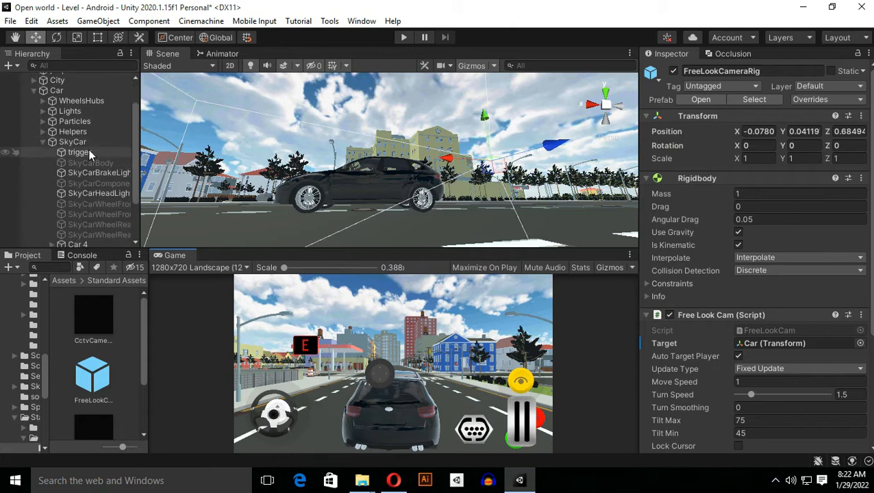
left_click(79, 152)
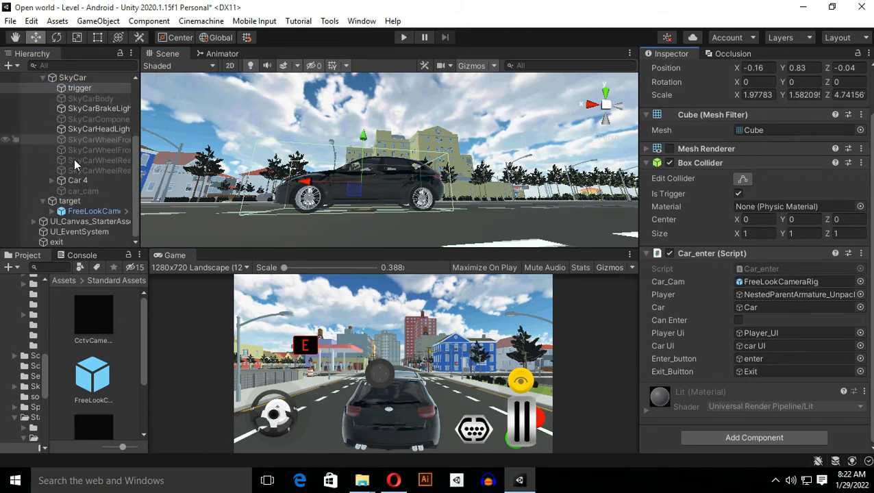
left_click(56, 242)
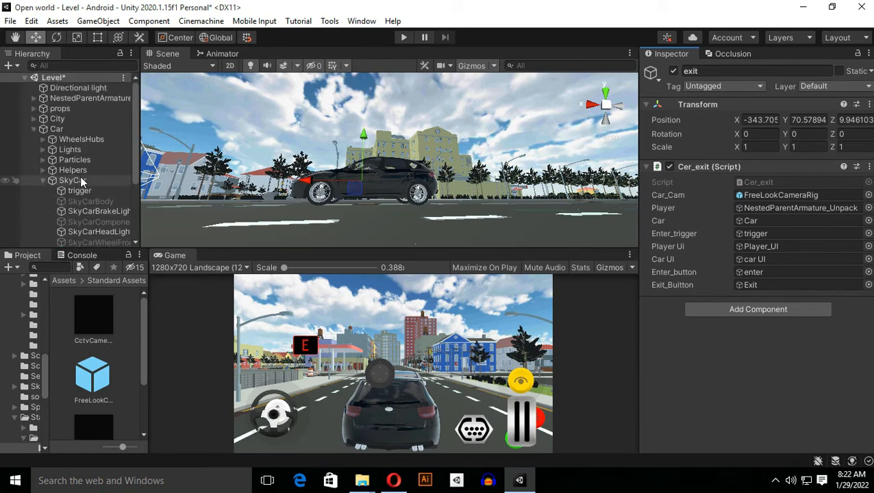
Select the camera rig under target to switch it off at start.
scroll("down", 3)
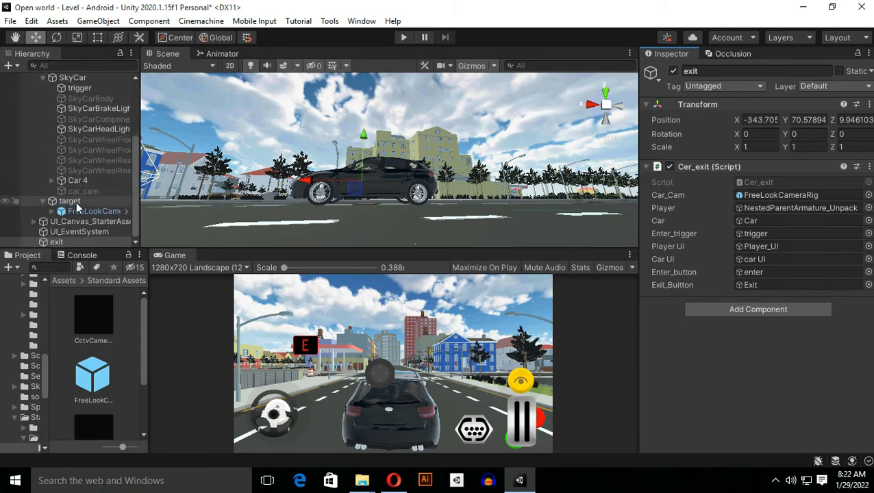
left_click(69, 200)
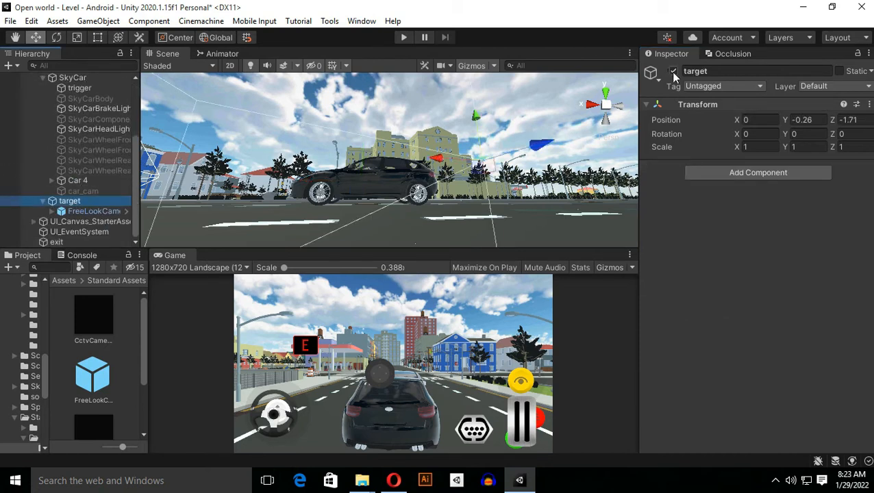
left_click(94, 211)
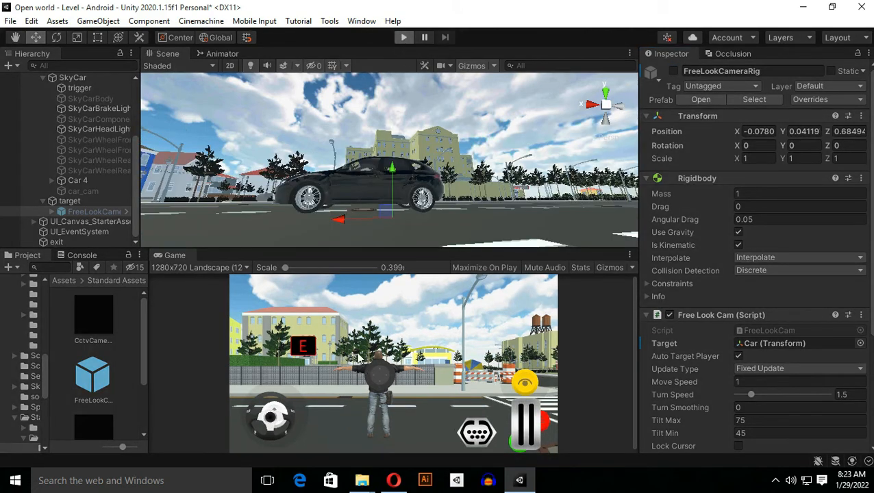
Toggle Play mode to test the scene with the camera rig inactive.
left_click(403, 37)
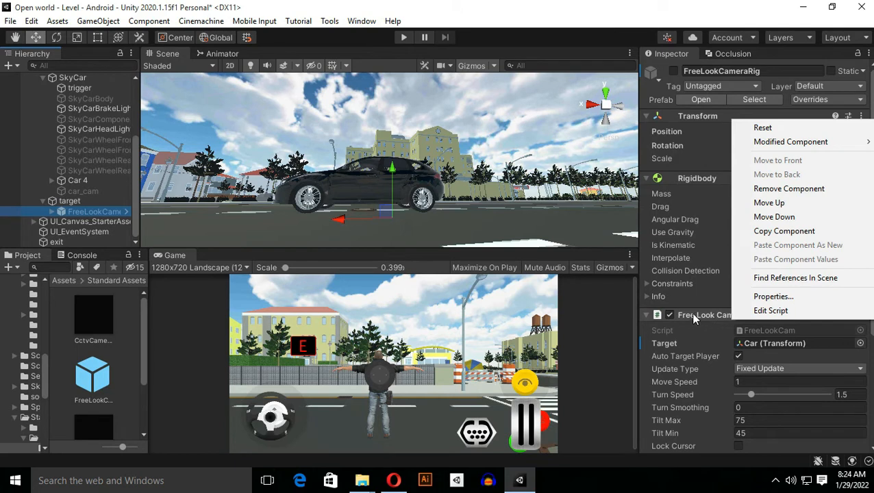
mouse_move(829, 310)
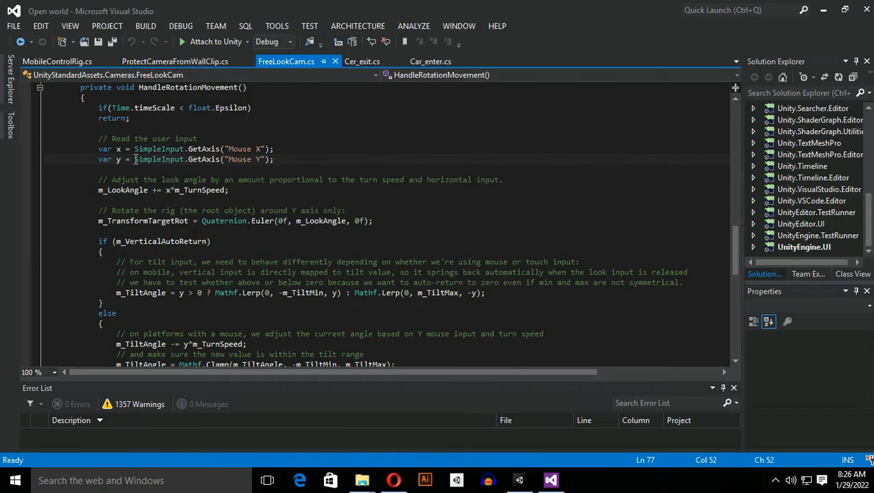
mouse_move(182, 159)
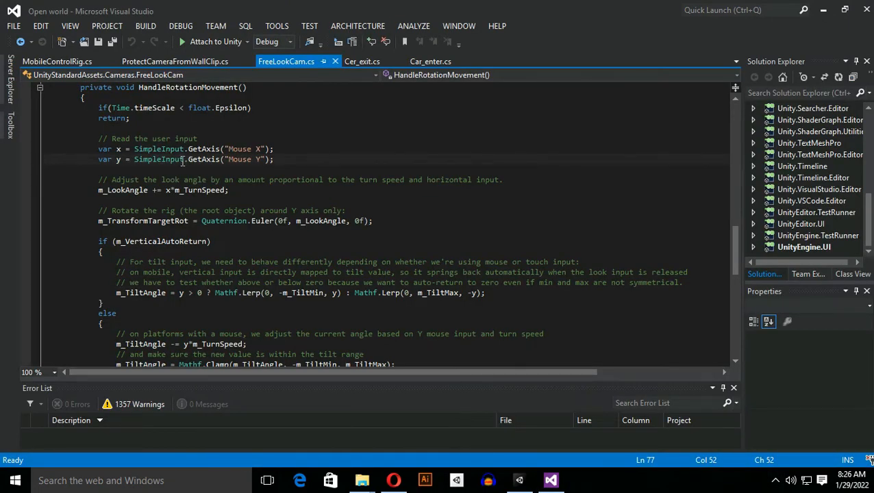
In FreeLookCam.cs, rename the Mouse X/Y axes to 'Rotate X'/'Rotate Y' and copy the name.
left_click(163, 159)
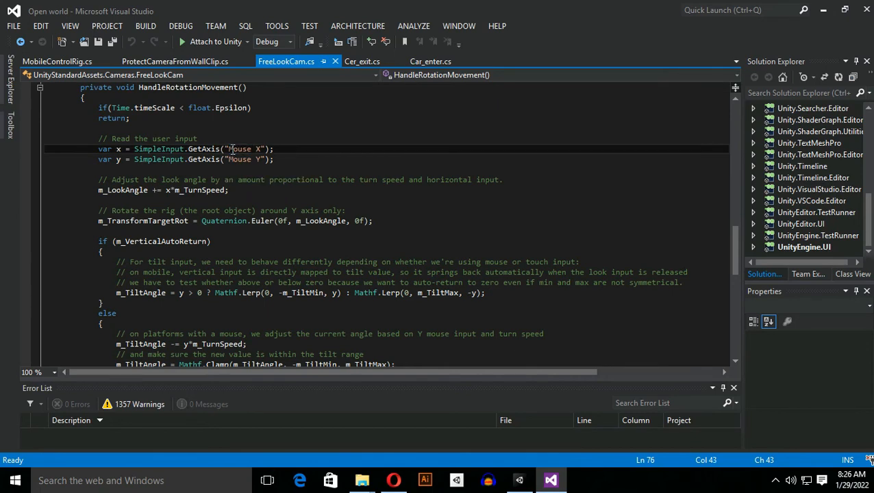
double_click(239, 149)
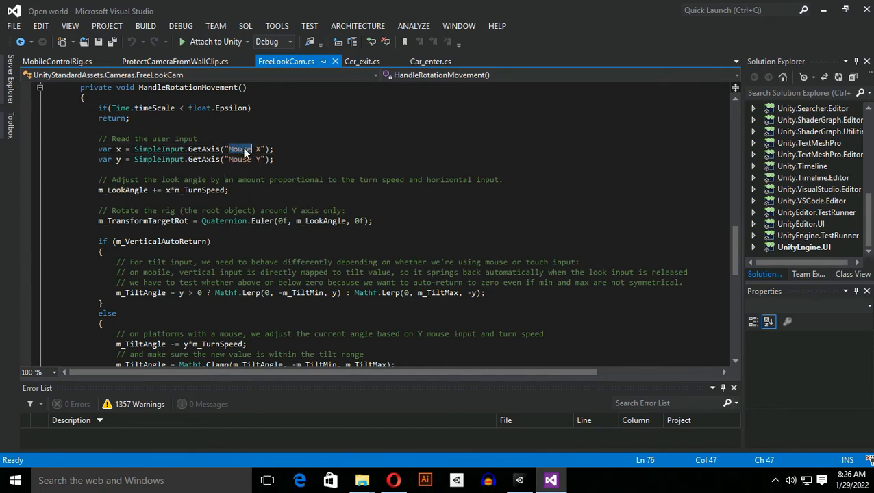
type("Rota")
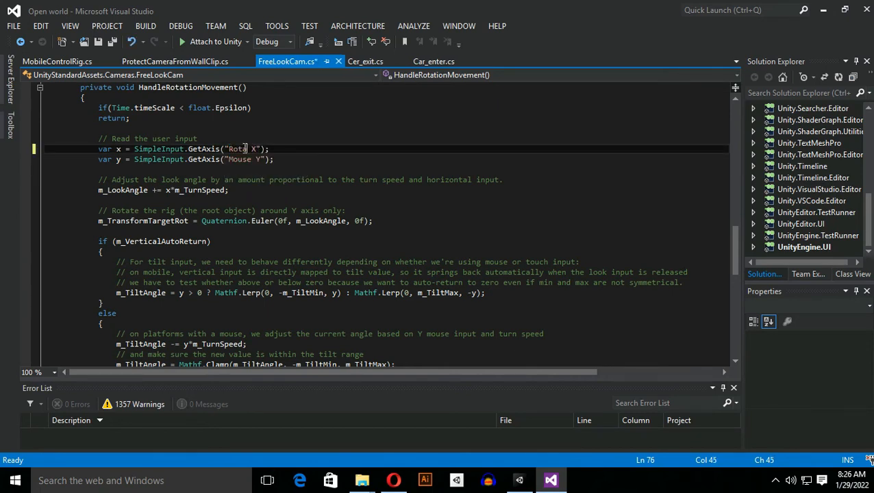
type("ate")
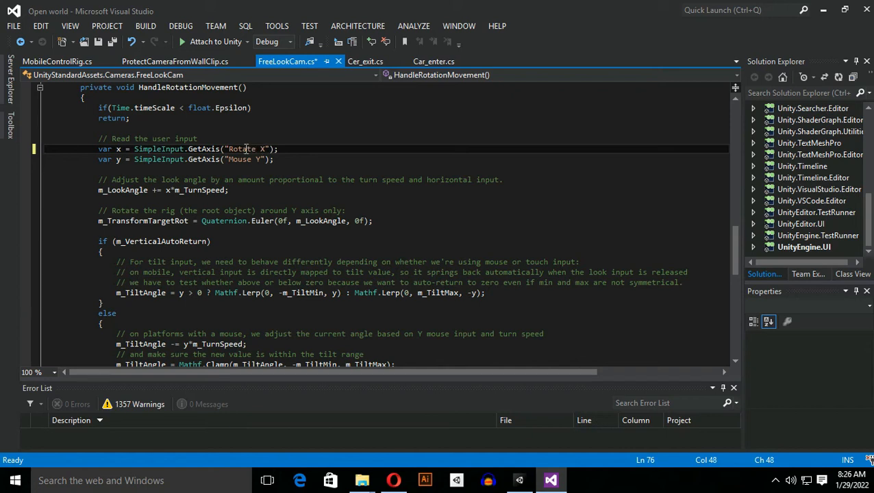
double_click(239, 159)
type("Rotat")
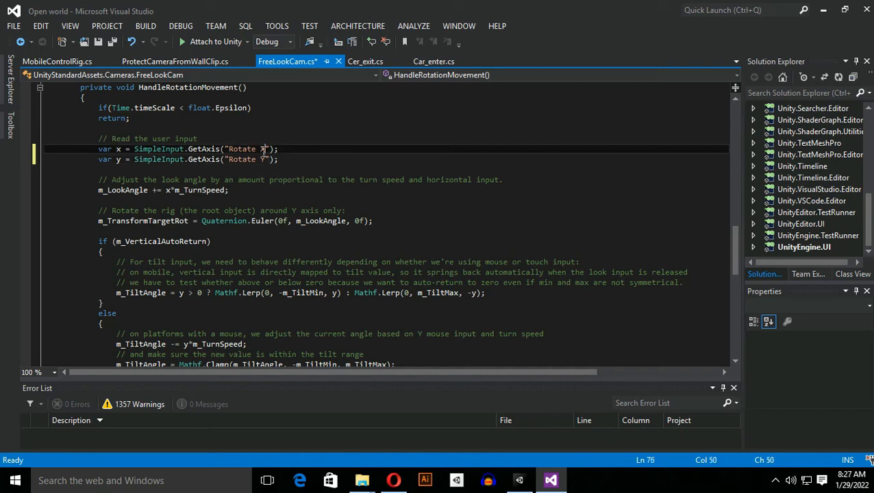
double_click(241, 149)
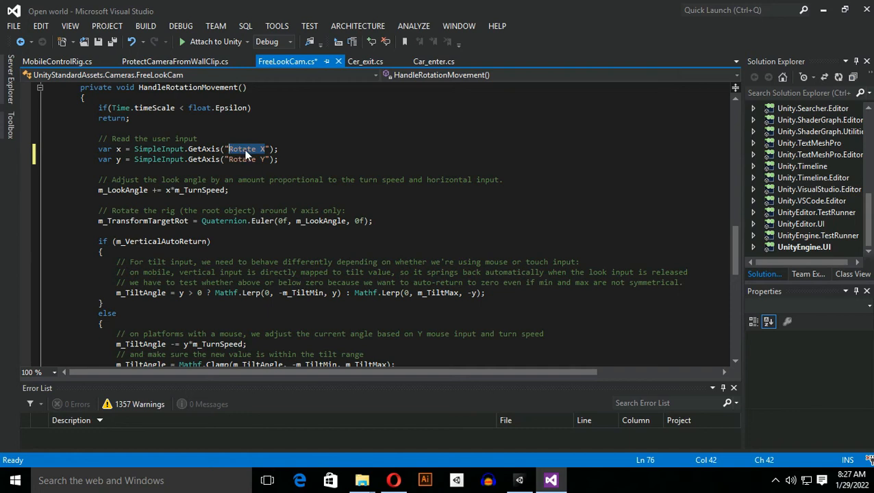
right_click(246, 148)
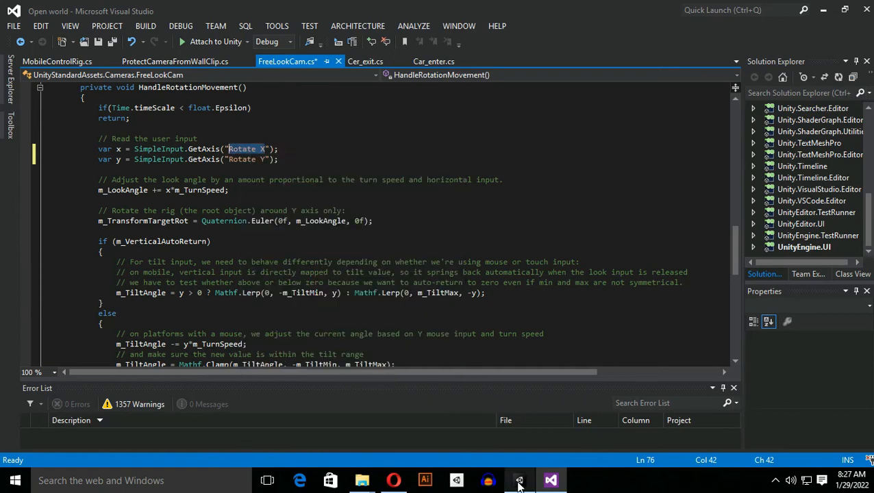
Select the car UI Joystick and enter 'Rotate X' and 'Rotate Y' as its axes.
left_click(519, 480)
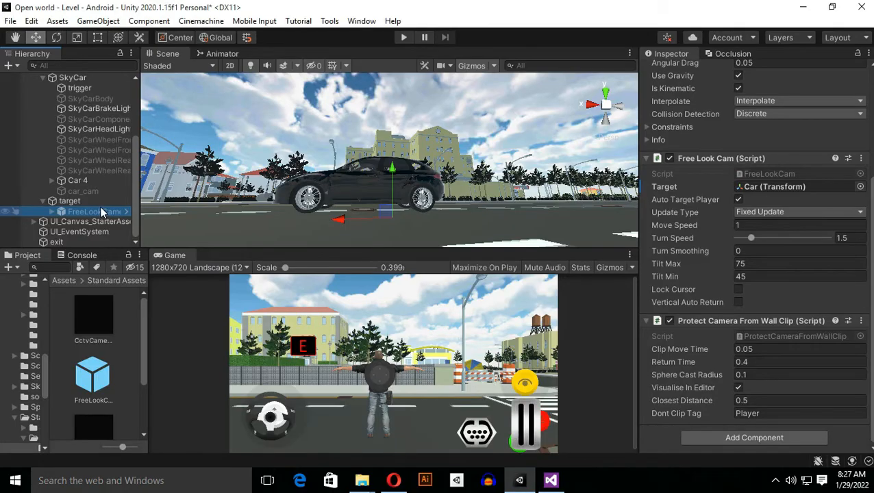
scroll("up", 3)
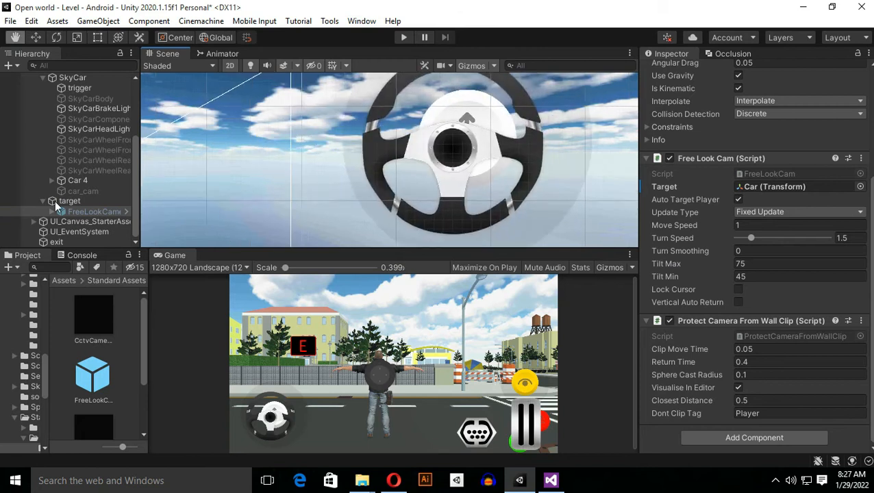
left_click(83, 242)
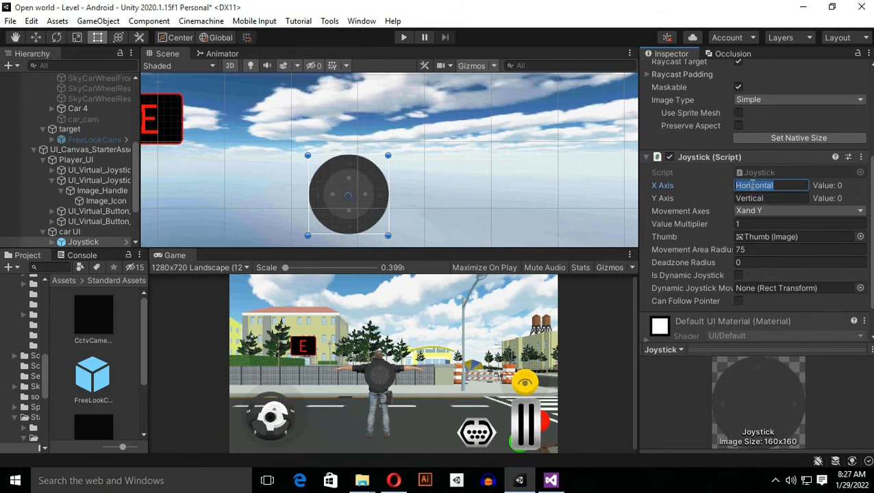
type("Rotate X")
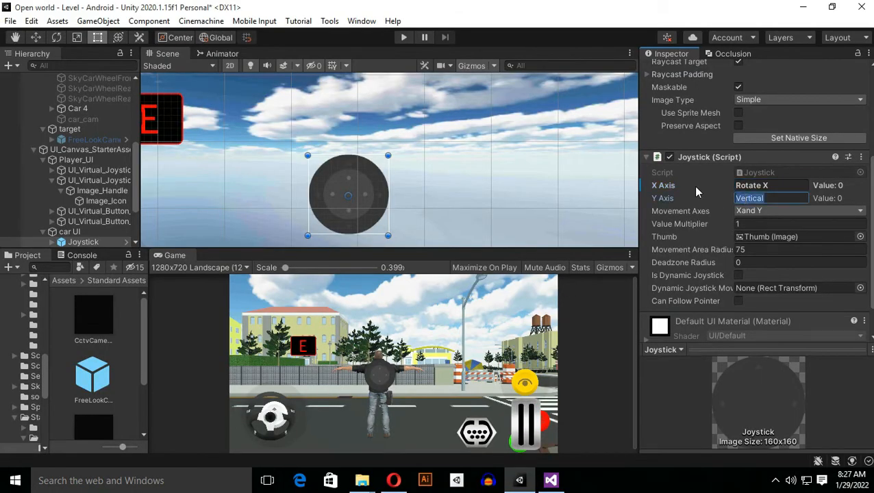
type("Rotate Y")
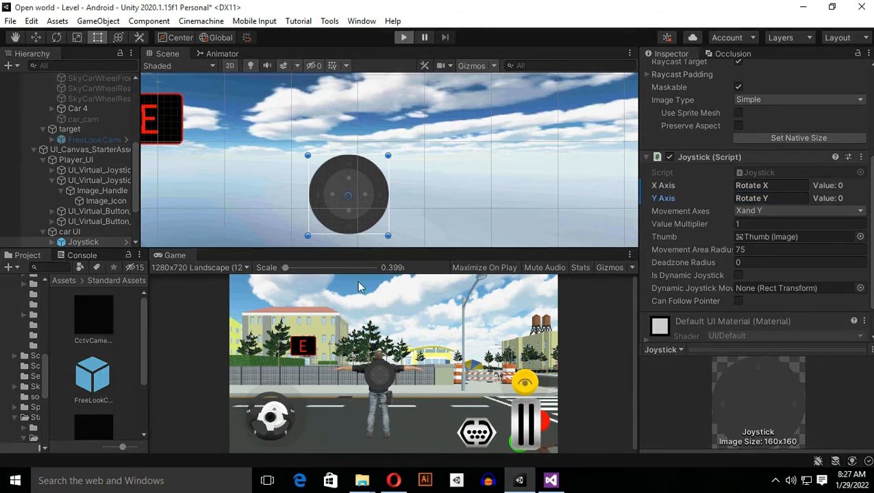
mouse_move(411, 240)
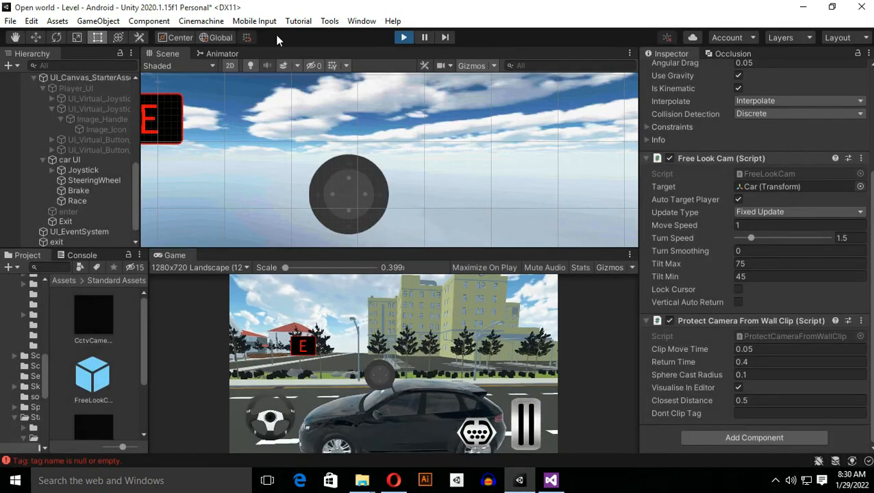
After stopping Play mode, switch off the Image components on Joystick and its Thumb child.
left_click(403, 37)
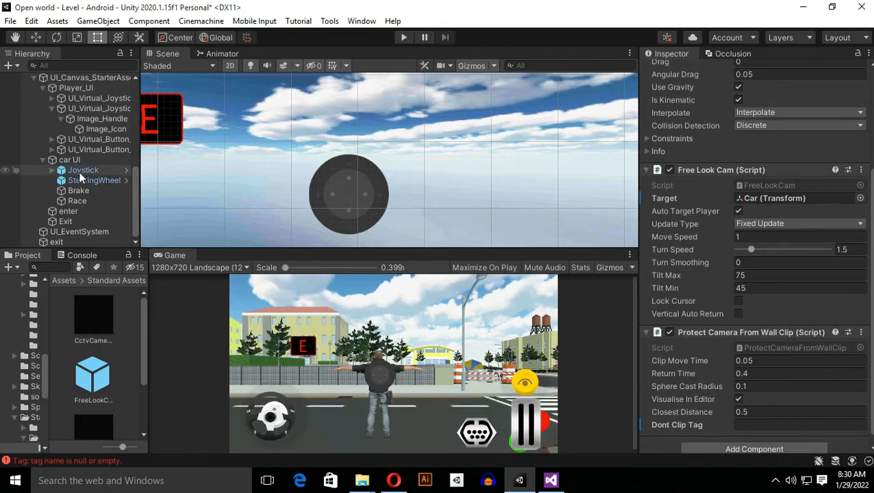
left_click(83, 170)
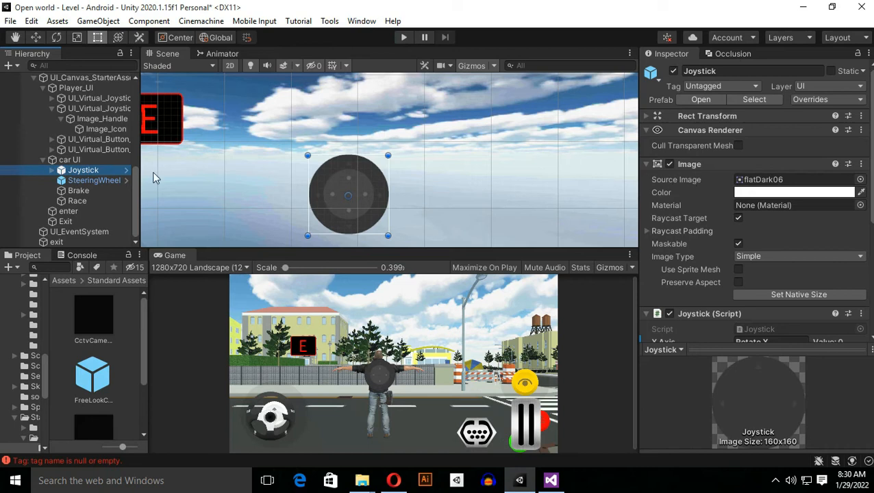
left_click(52, 170)
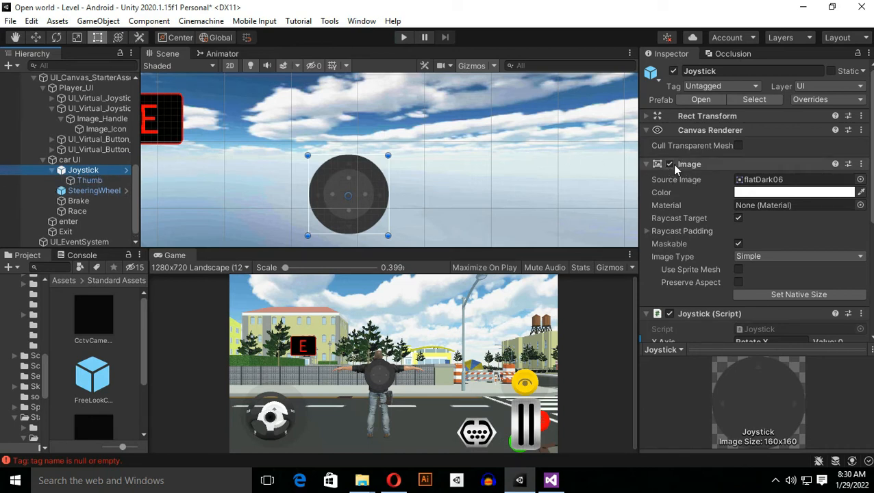
left_click(670, 164)
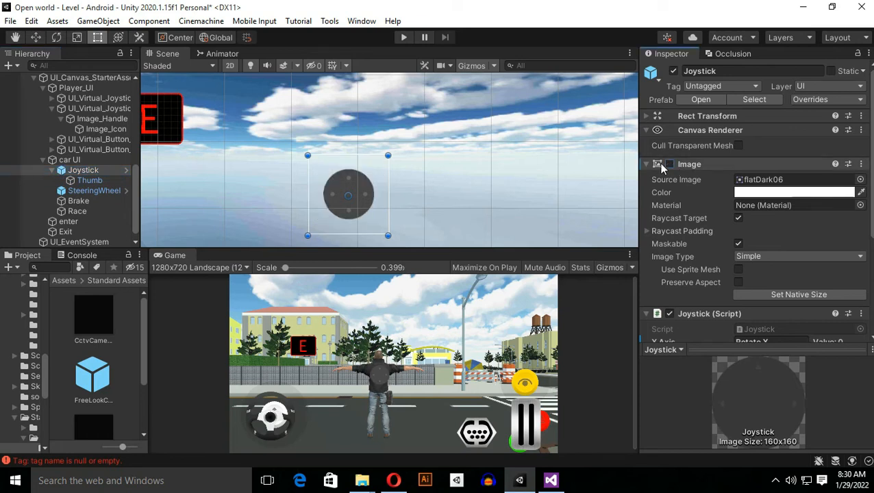
left_click(90, 180)
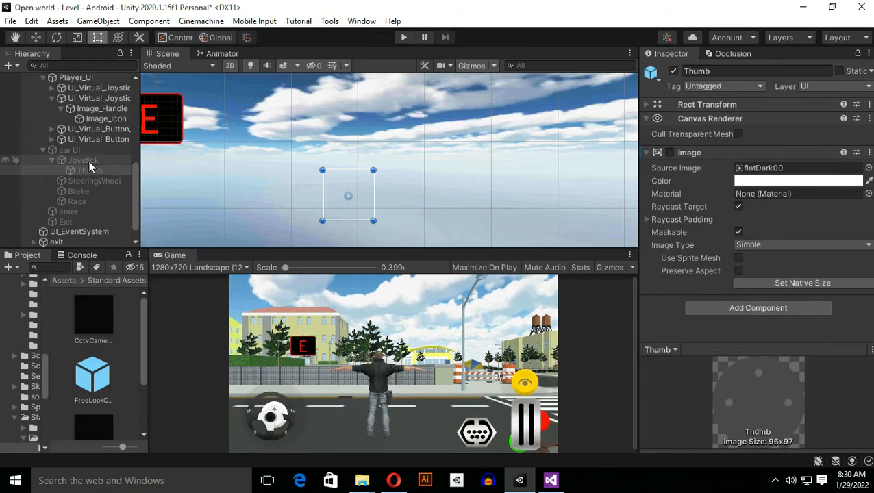
left_click(83, 170)
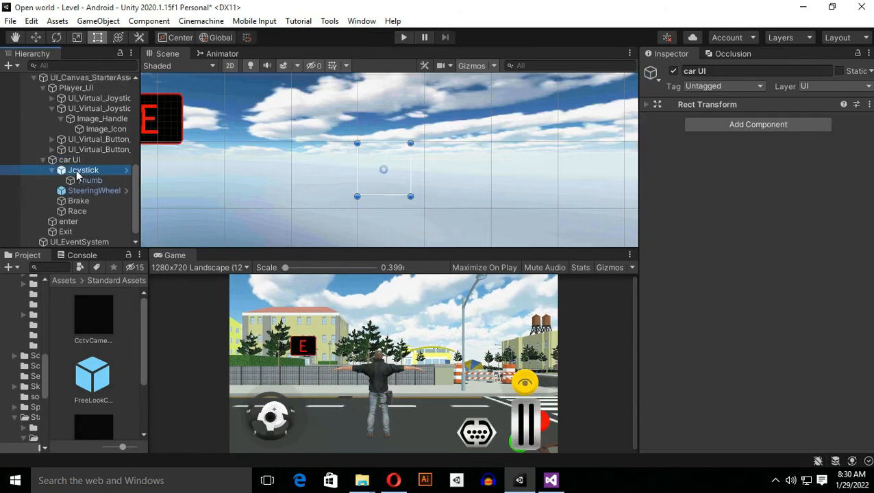
left_click(83, 169)
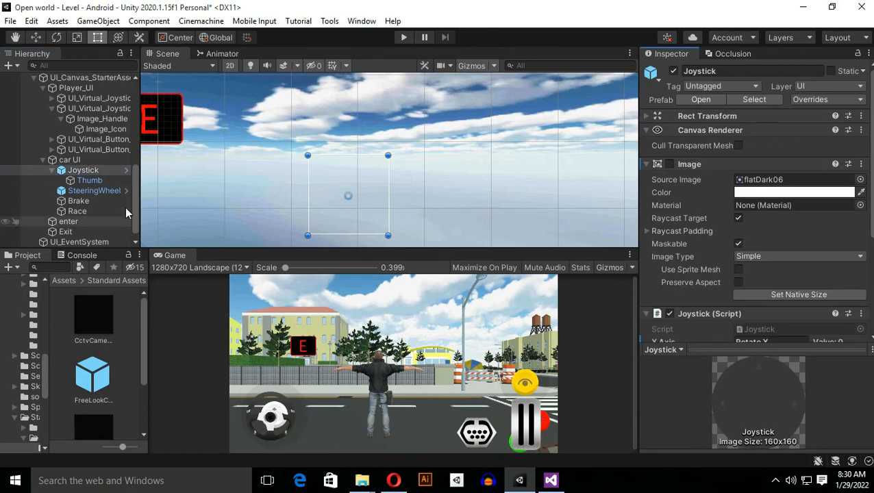
scroll("down", 3)
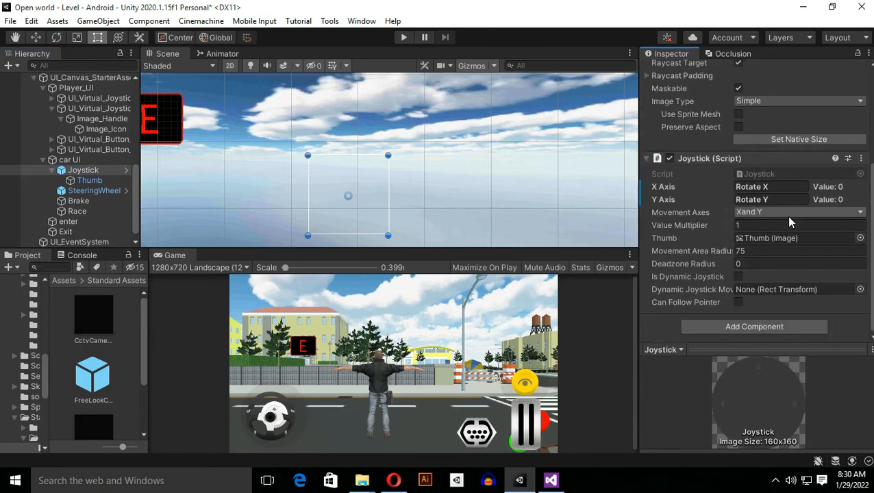
Enable Is Dynamic Joystick on the Joystick script and test it in Play mode.
left_click(739, 276)
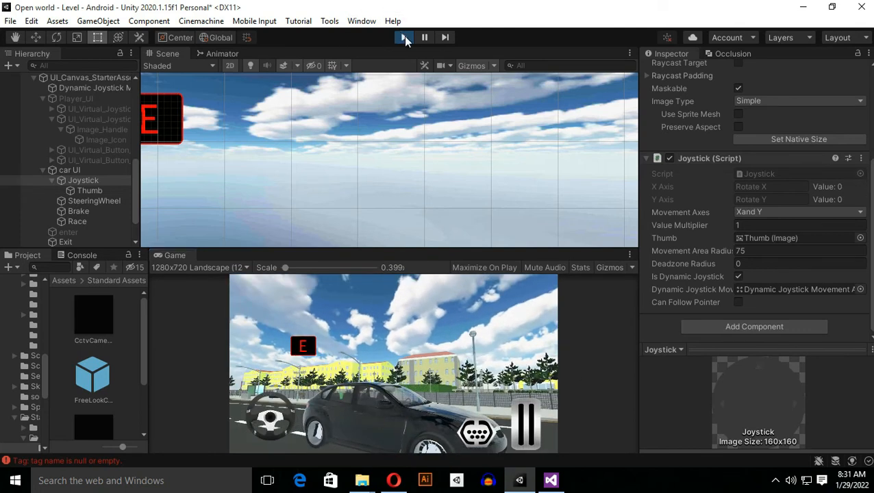
left_click(403, 37)
type("f")
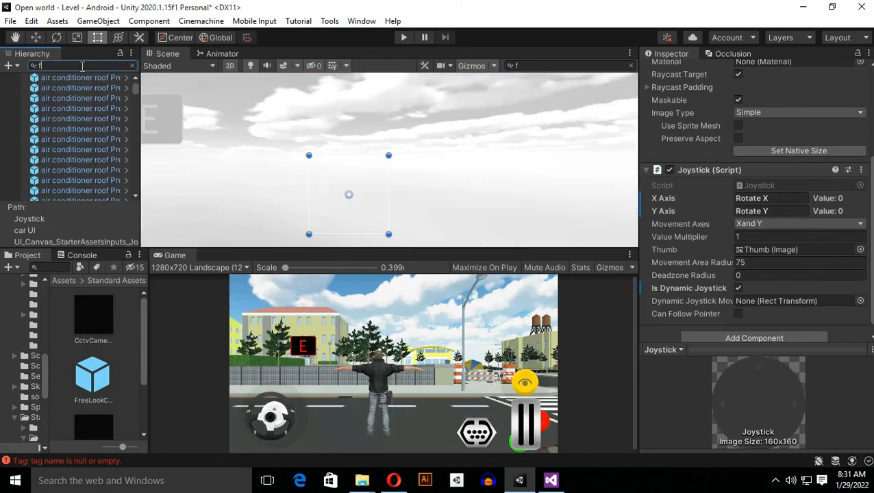
Find FreeLookCameraRig via a 'free' Hierarchy search and edit its Free Look Cam Move Speed.
type("ree")
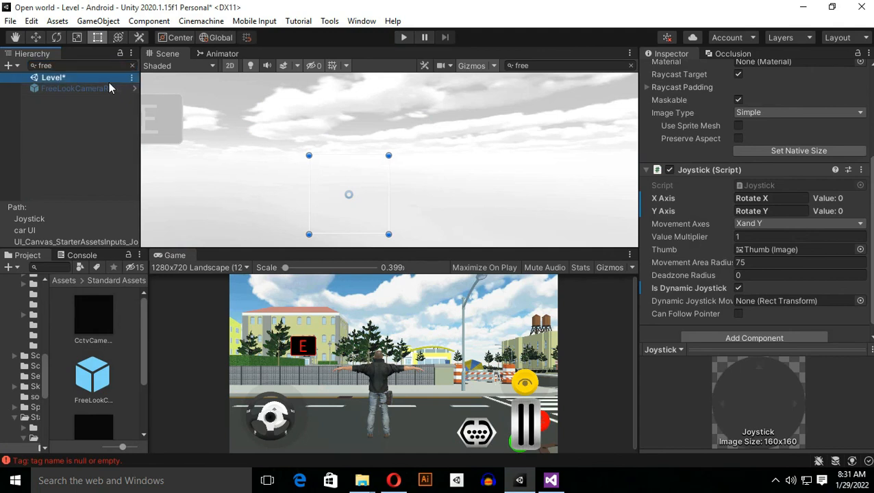
left_click(78, 87)
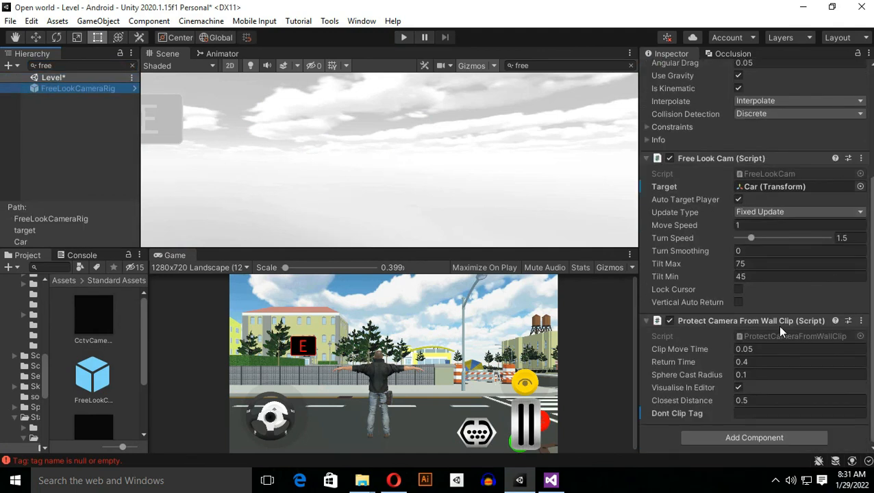
mouse_move(676, 271)
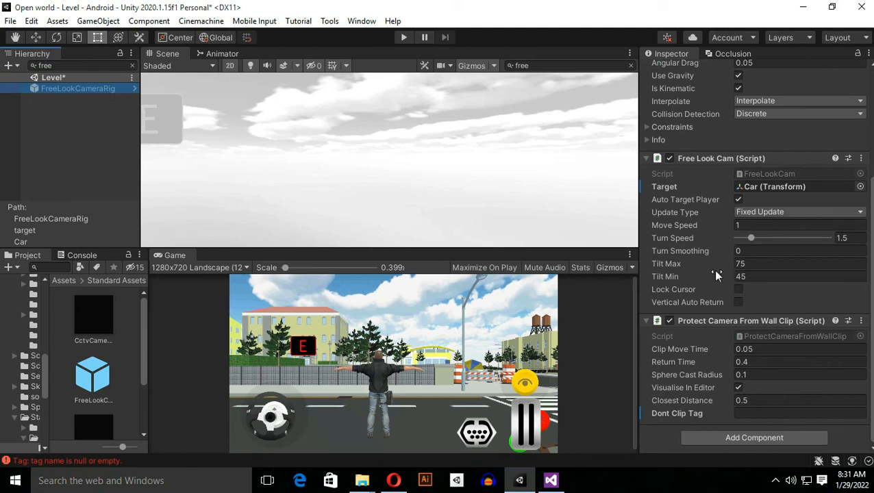
mouse_move(773, 251)
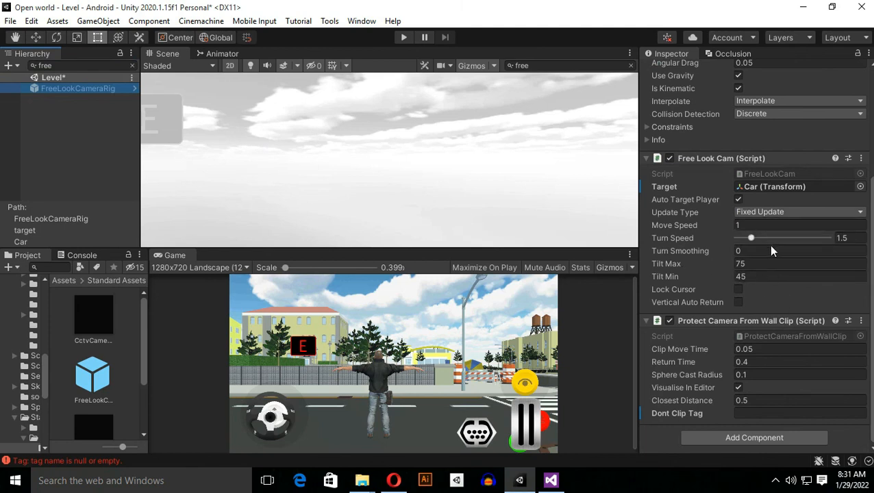
left_click(799, 225)
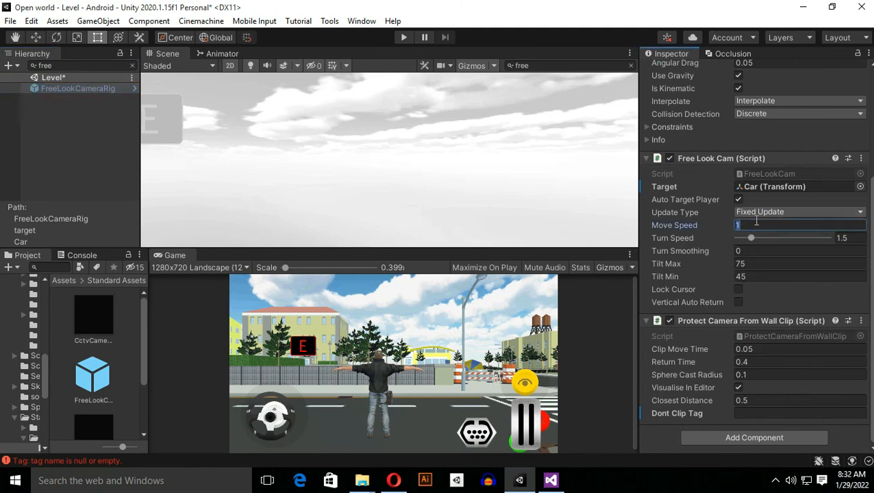